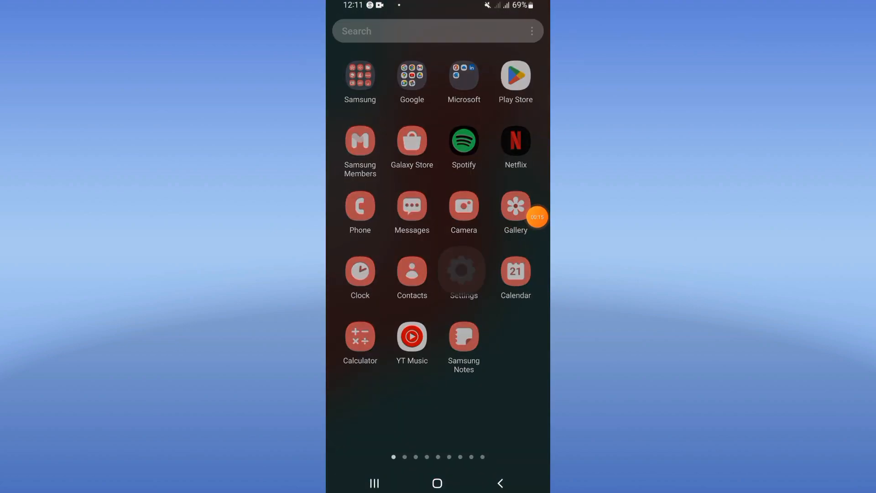
Search Settings for 'mess' and open Messenger's app details.
{"action": "left_click", "coordinate": [463, 271]}
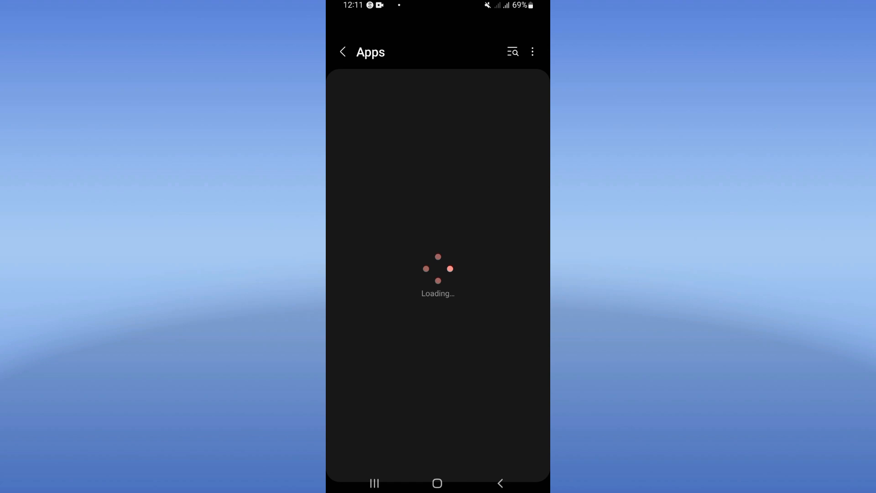
{"action": "type", "text": "m"}
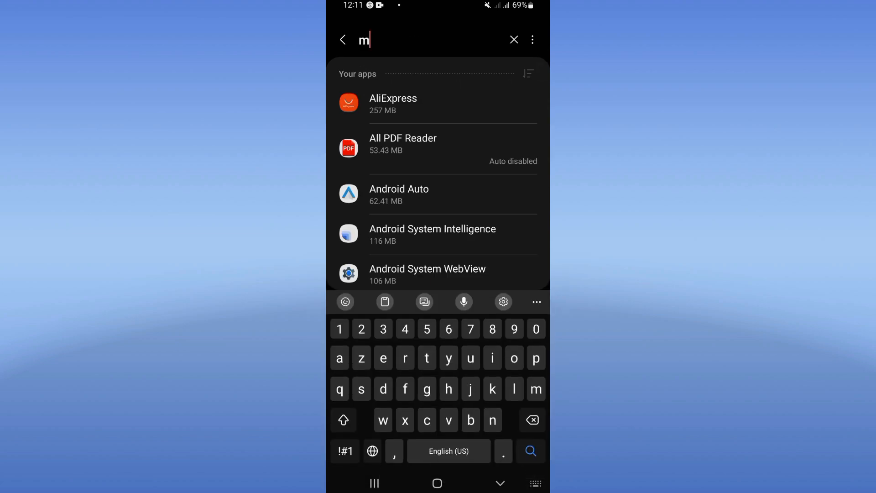
{"action": "type", "text": "ess"}
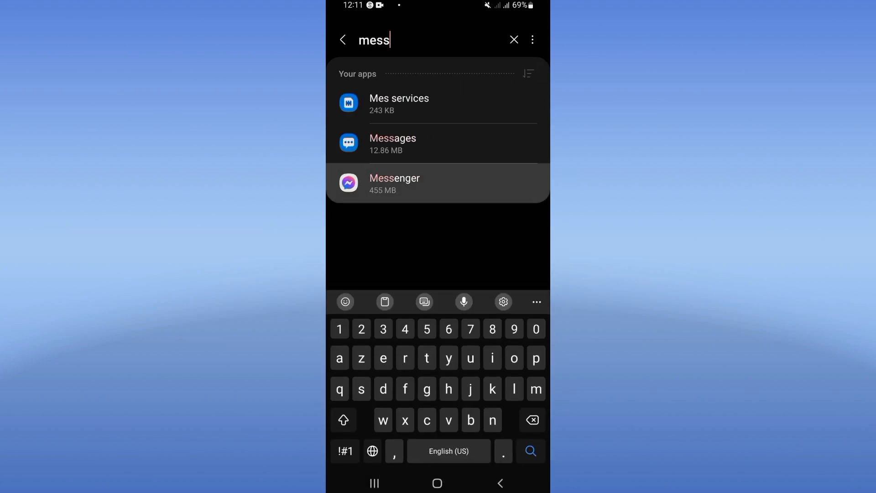
{"action": "left_click", "coordinate": [394, 184]}
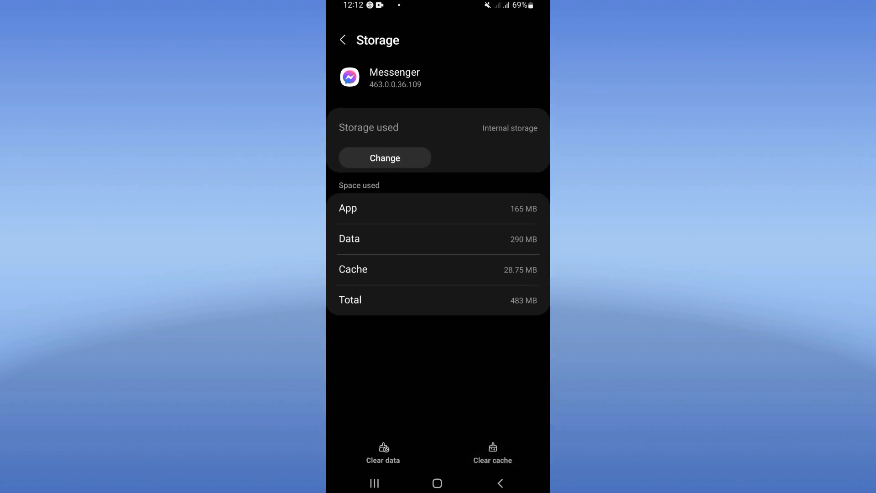
Clear Messenger's cache and force-stop the app.
{"action": "left_click", "coordinate": [343, 40]}
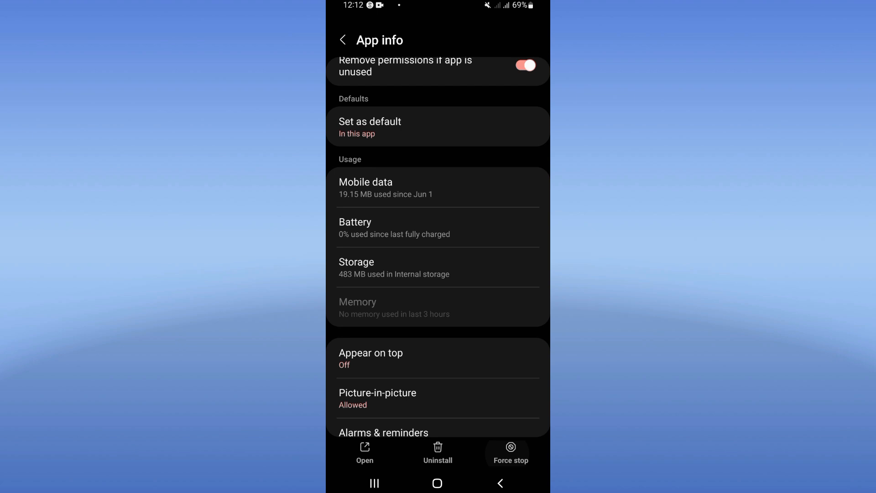
{"action": "left_click", "coordinate": [509, 453]}
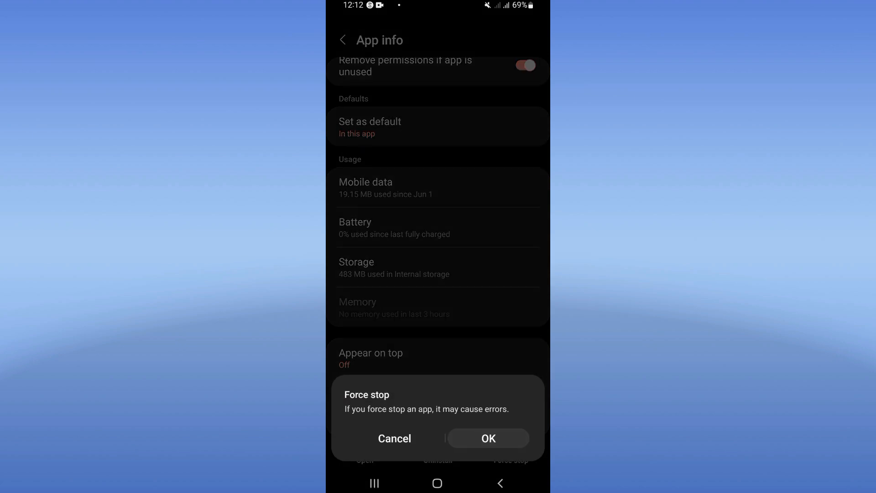
{"action": "left_click", "coordinate": [393, 438]}
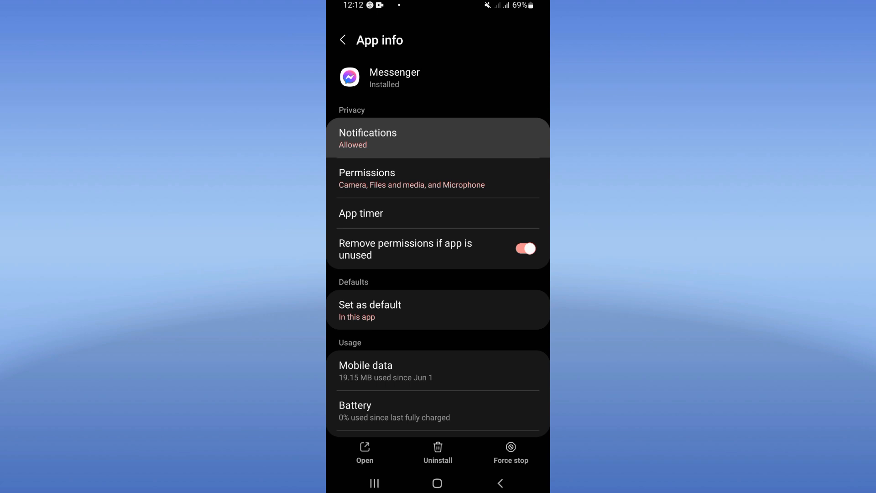
Turn Messenger notifications back on and open its in-app Notifications & sounds page.
{"action": "left_click", "coordinate": [368, 138]}
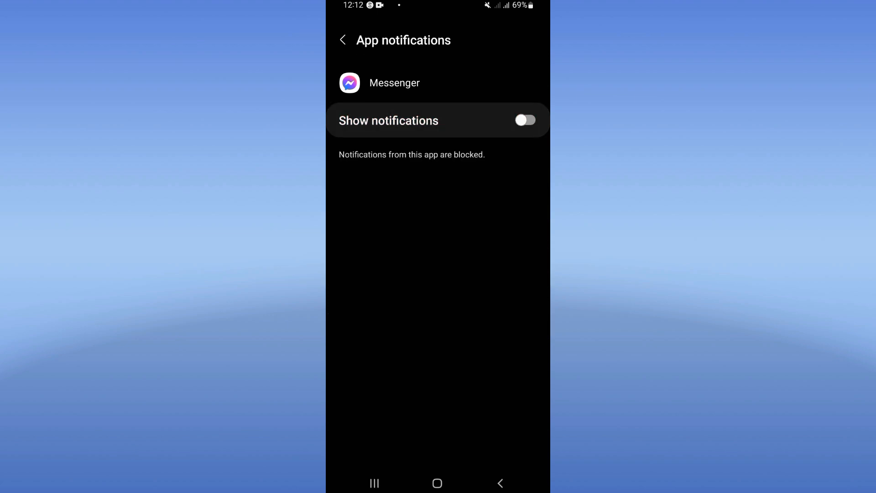
{"action": "left_click", "coordinate": [524, 120]}
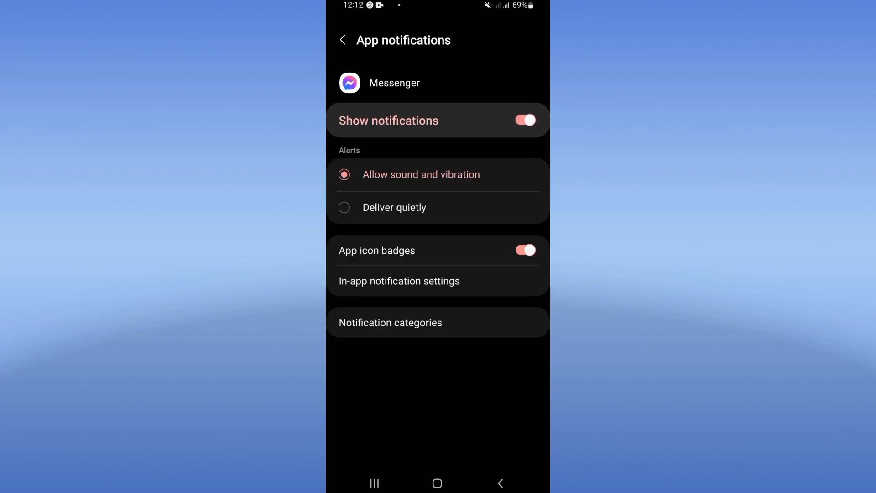
{"action": "left_click", "coordinate": [399, 281]}
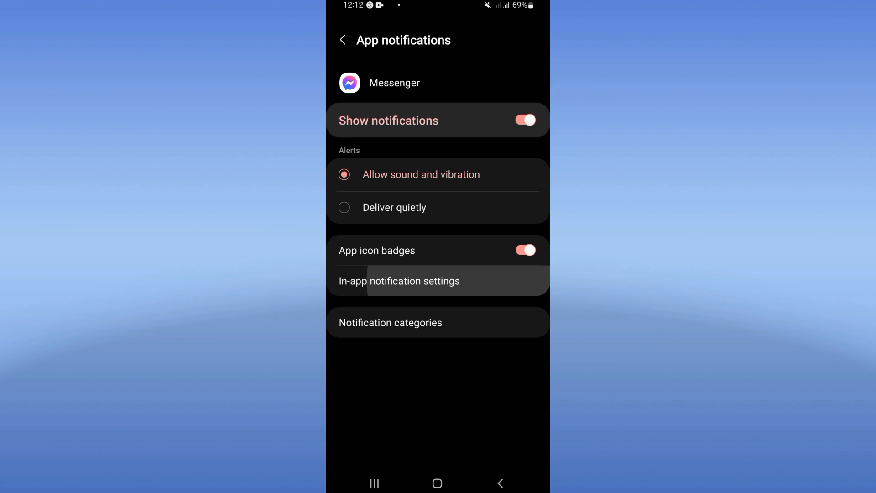
{"action": "left_click", "coordinate": [399, 281]}
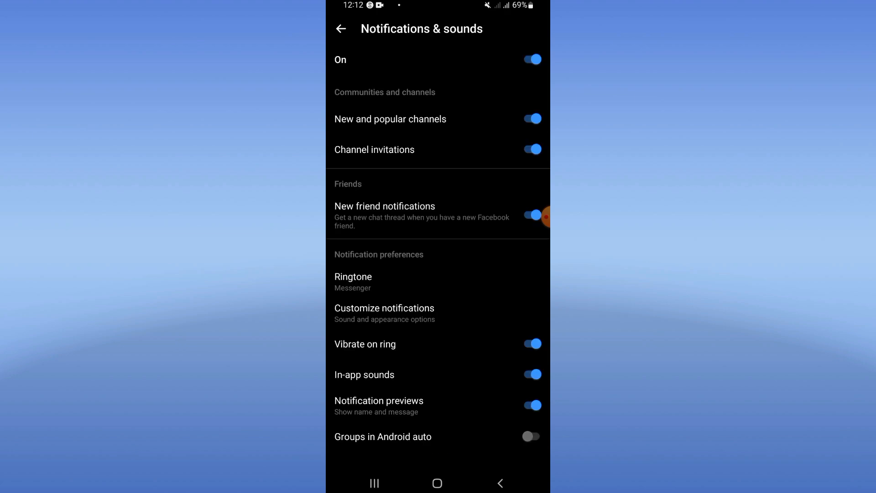